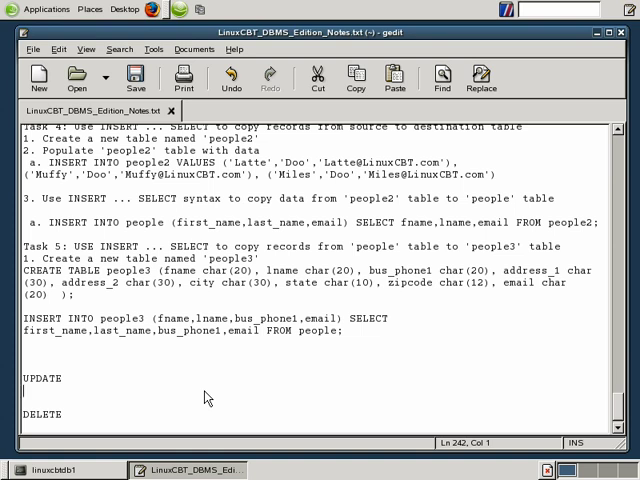
mouse_move(112, 368)
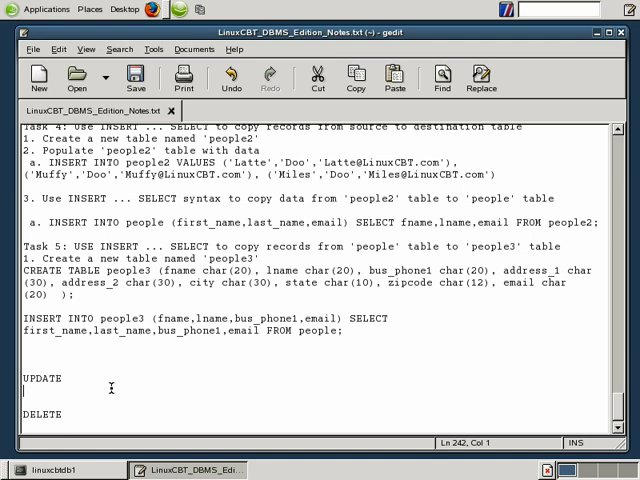
Step: Add a Task 6 line: update all rows with the same info in one or more columns
key("Up")
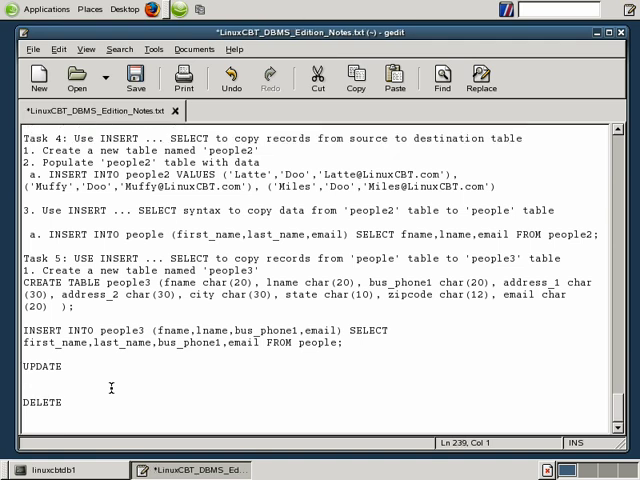
type("Task 6: UPDATE ALL")
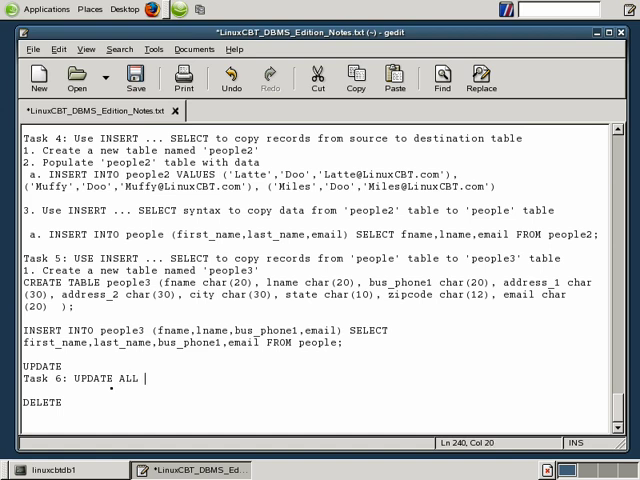
type("rows with")
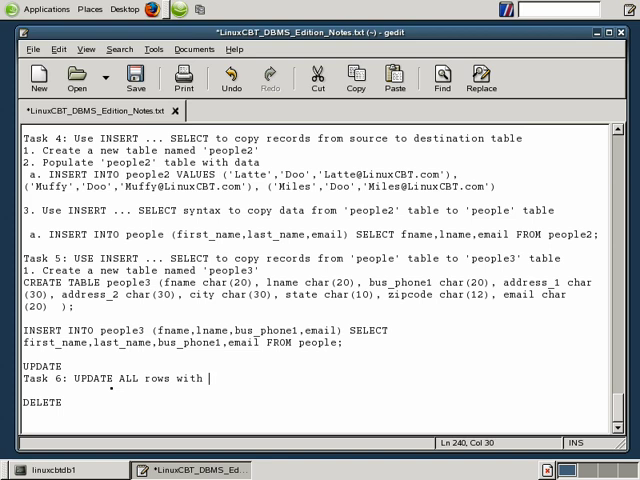
type("same info in")
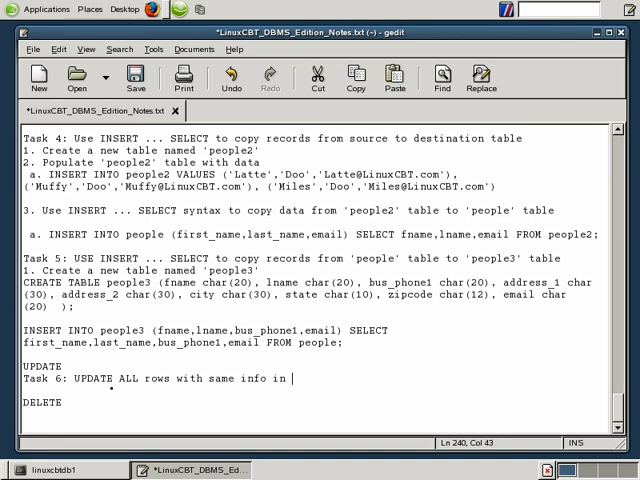
type("on or more")
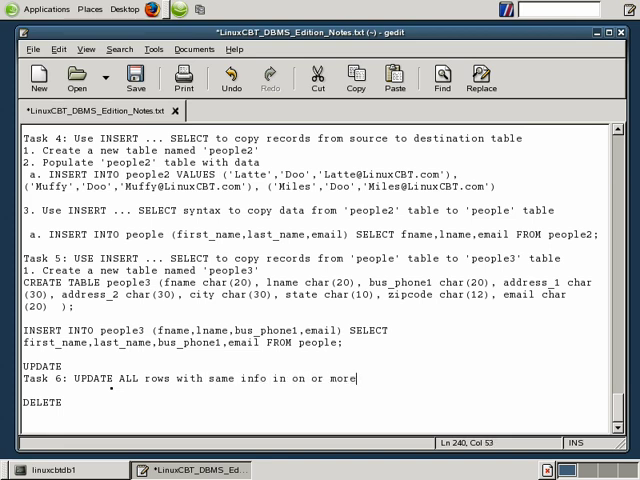
type("columns")
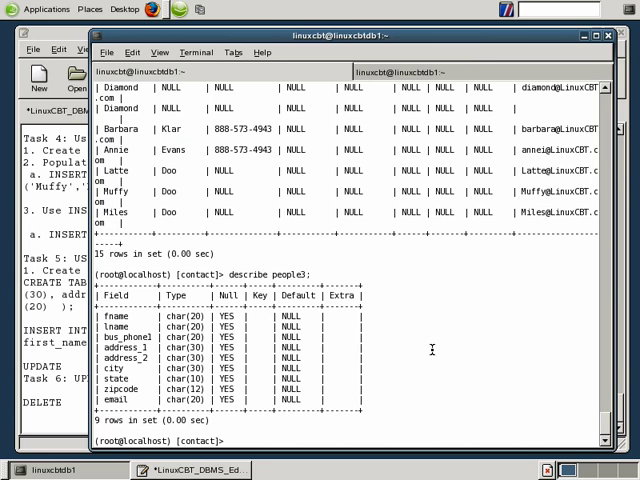
Step: Run 'show tables;' in mysql to list people, people2 and people3, then begin a select query
type("show tabl")
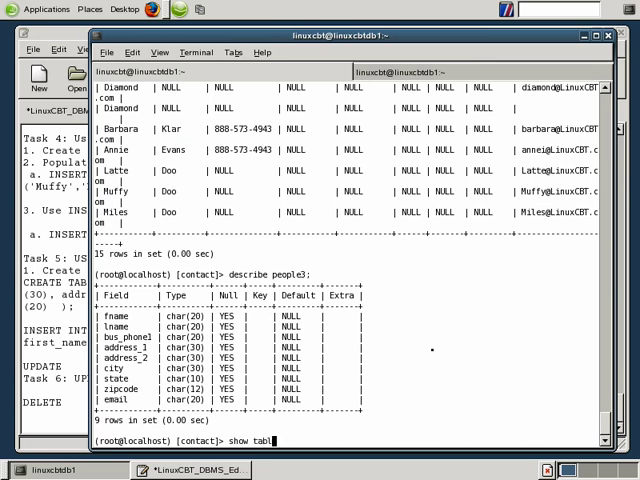
key("Return")
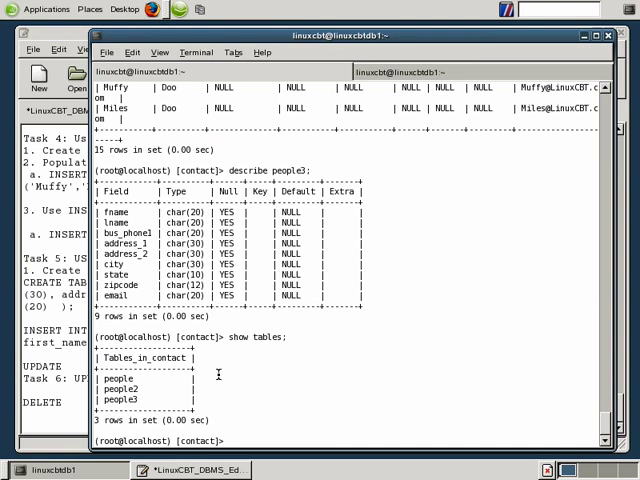
type("select * fro")
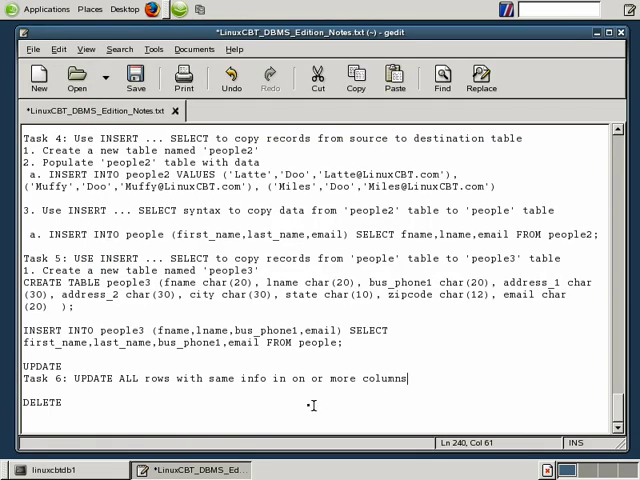
Step: Draft the statement UPDATE people SET bus_phone=''; under Task 6
type("UP")
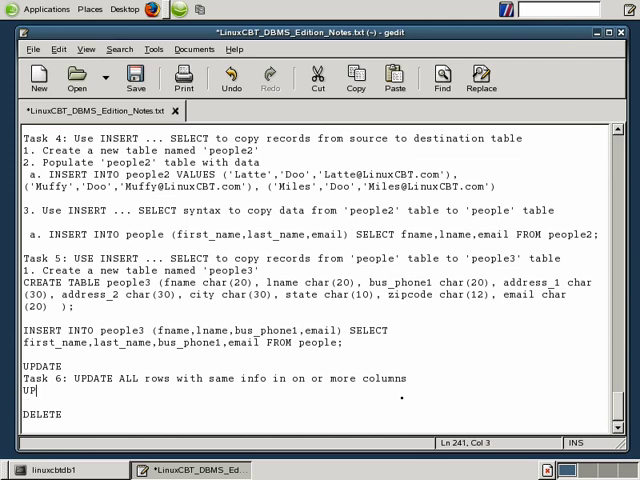
type("DATE")
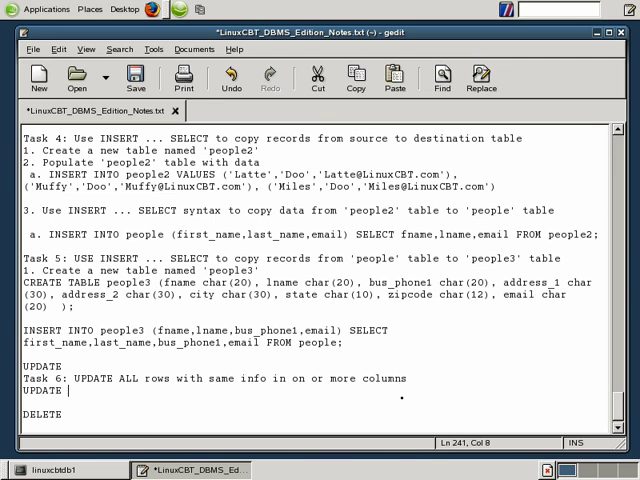
type("peop")
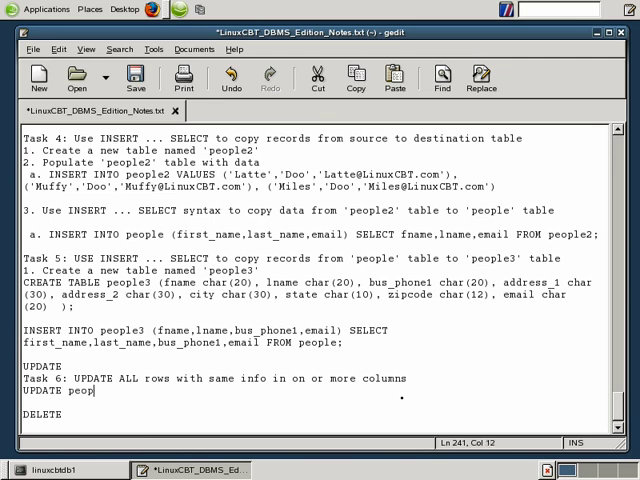
type("le")
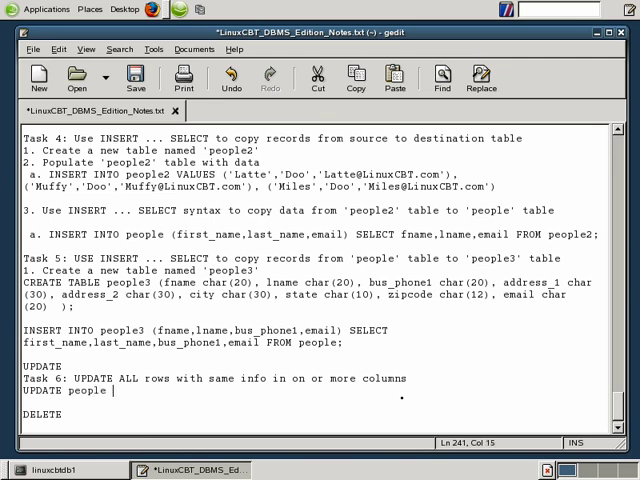
type("SET")
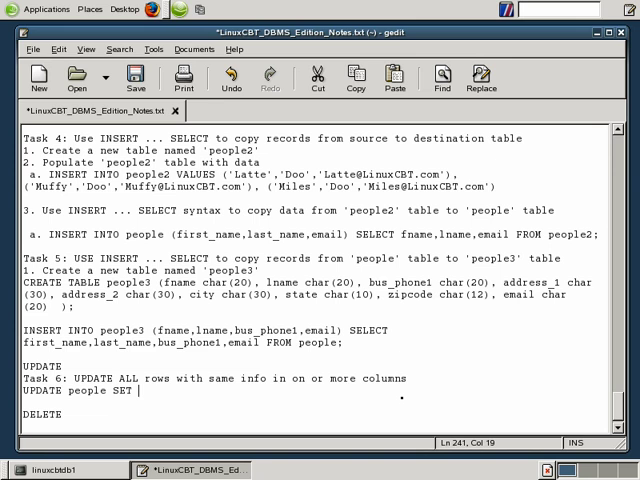
type("bus_phone")
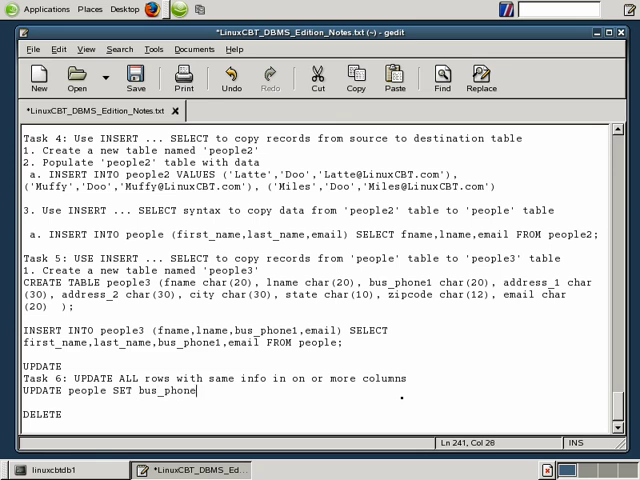
type("=")
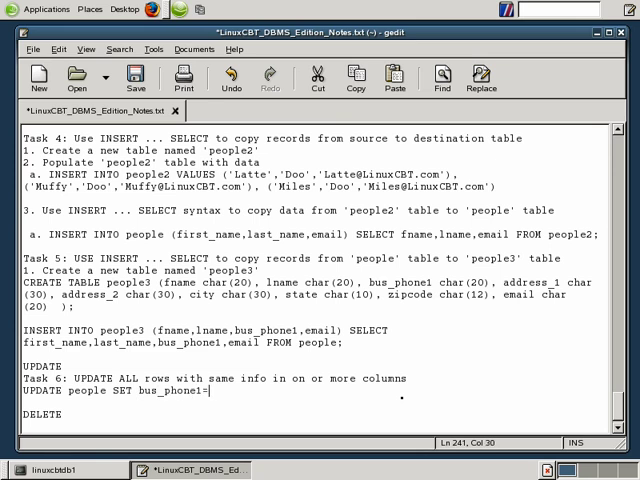
type("''")
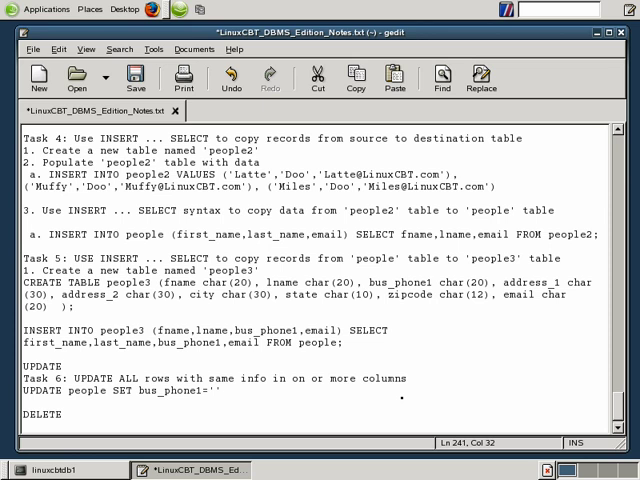
type(";")
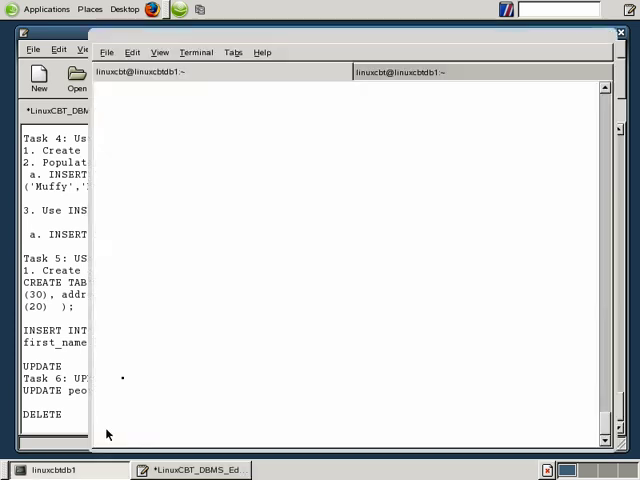
Step: Bring up the context menu on the drafted UPDATE line to copy it
right_click(296, 316)
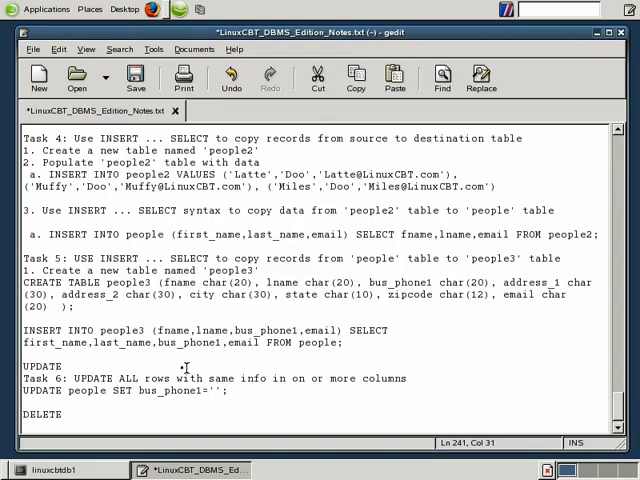
right_click(186, 366)
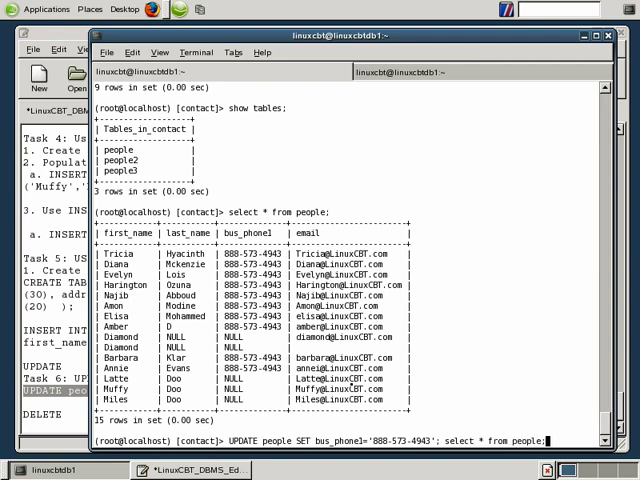
key("Return")
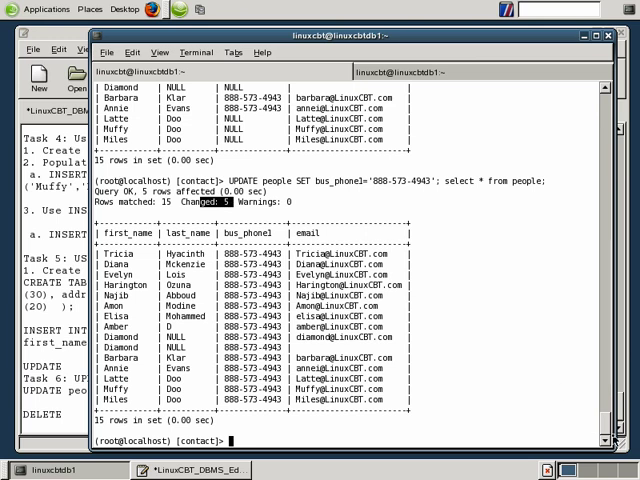
scroll("down", 3)
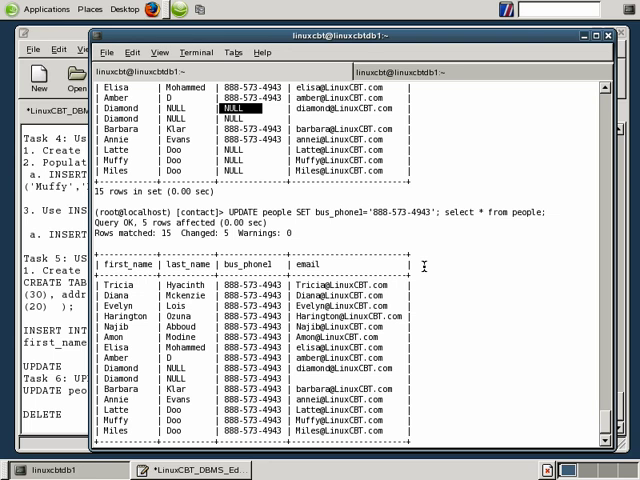
mouse_move(460, 376)
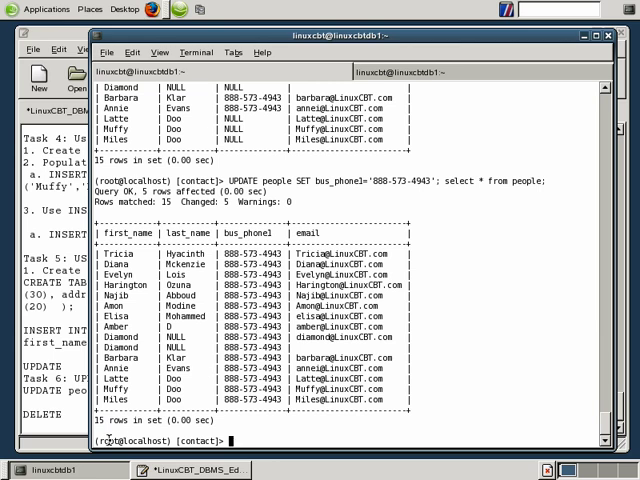
left_click(134, 470)
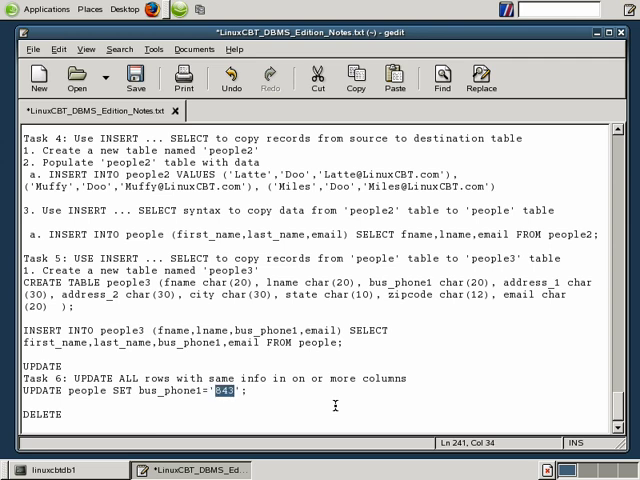
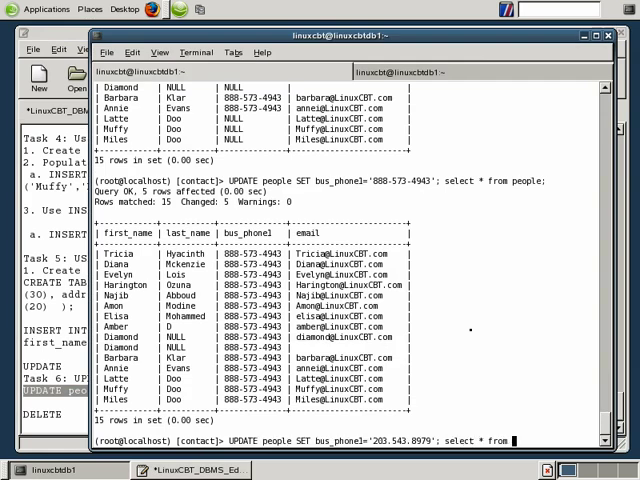
Step: Run the 203.543 phone update in mysql and list the people table to check it
type("people")
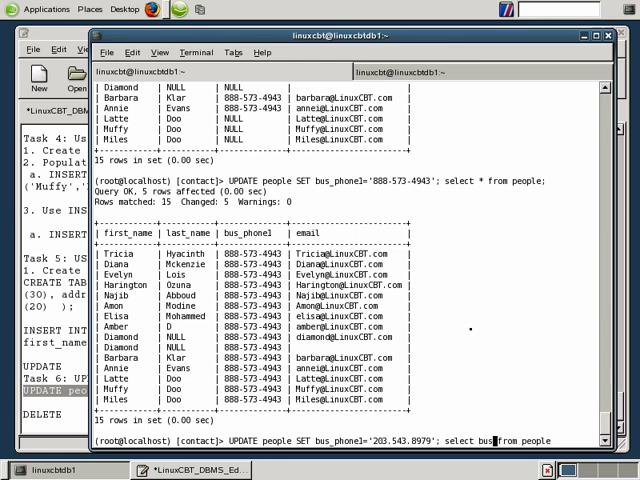
type("_phone1")
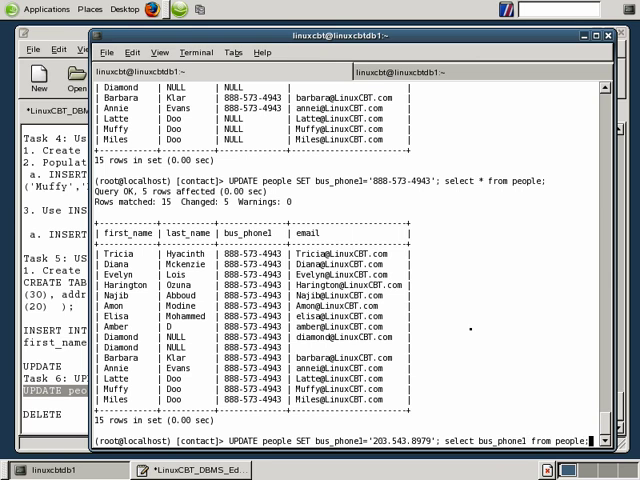
key("Return")
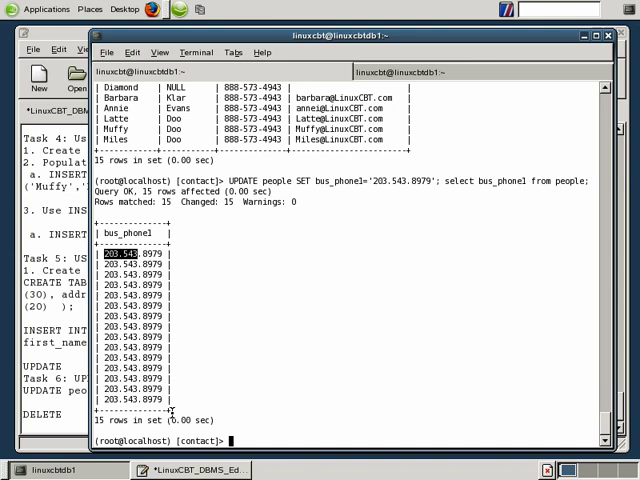
mouse_move(440, 128)
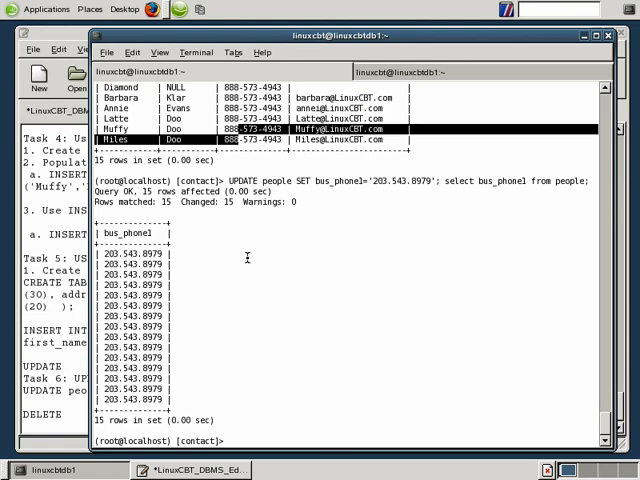
type("select * from peopl")
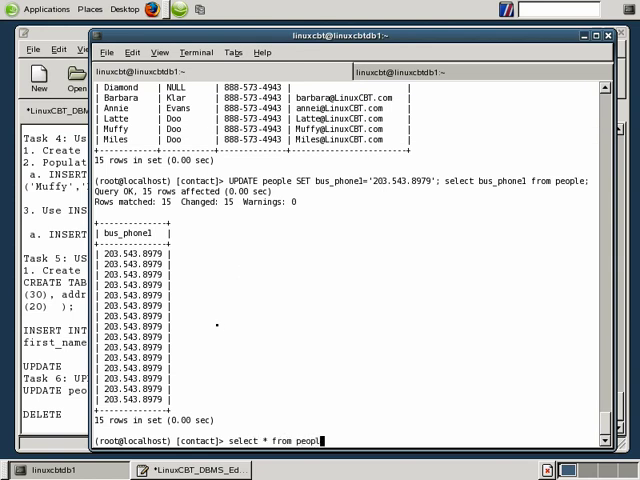
key("Return")
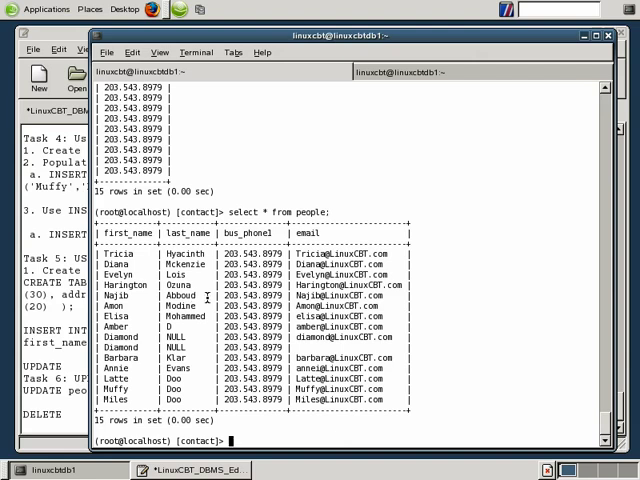
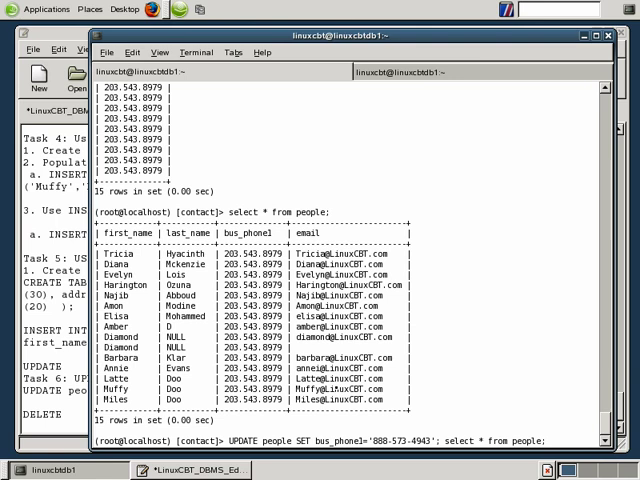
key("Return")
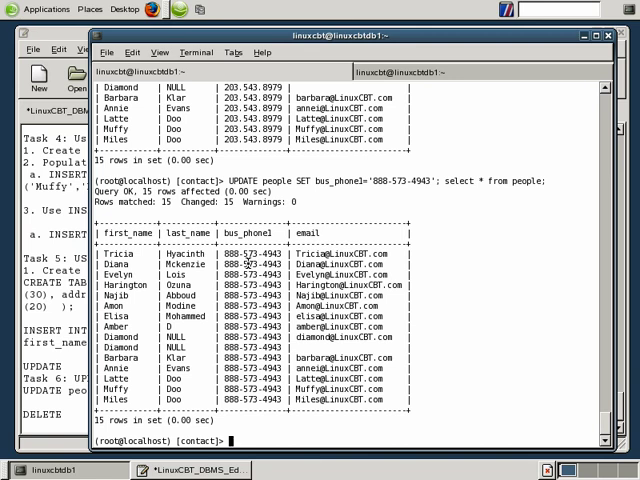
type("show tables;")
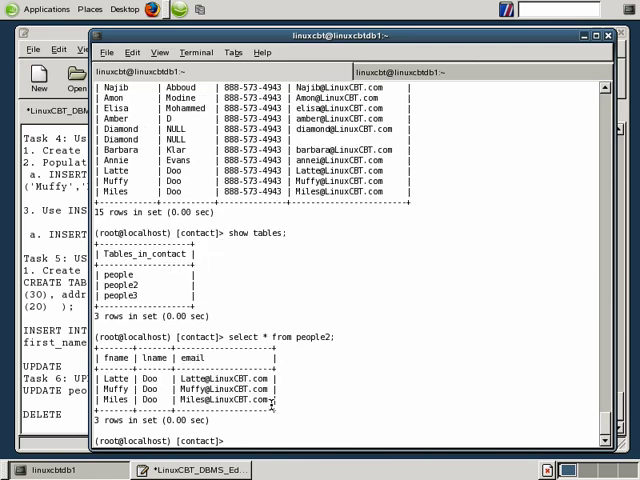
key("Return")
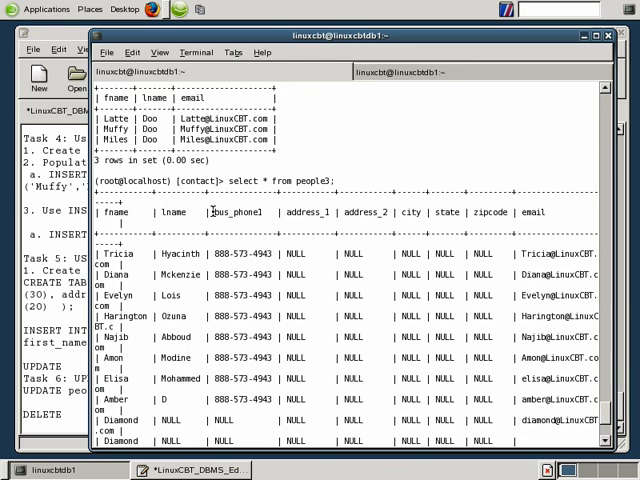
scroll("down", 3)
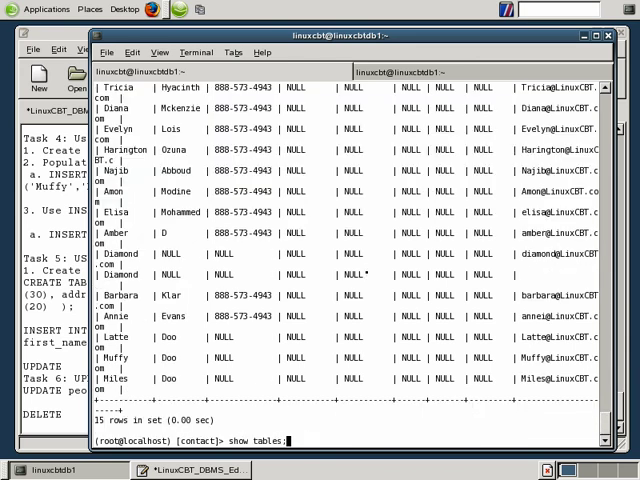
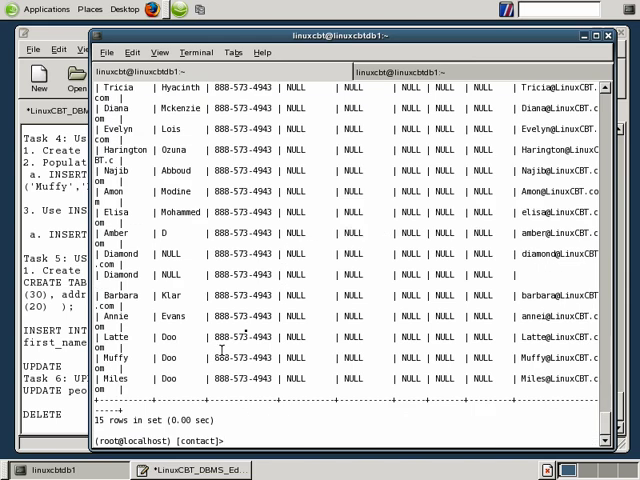
Step: Add a Task 7 heading about updating all rows matching specific criteria, with a draft UPDATE ... WHERE
left_click(144, 470)
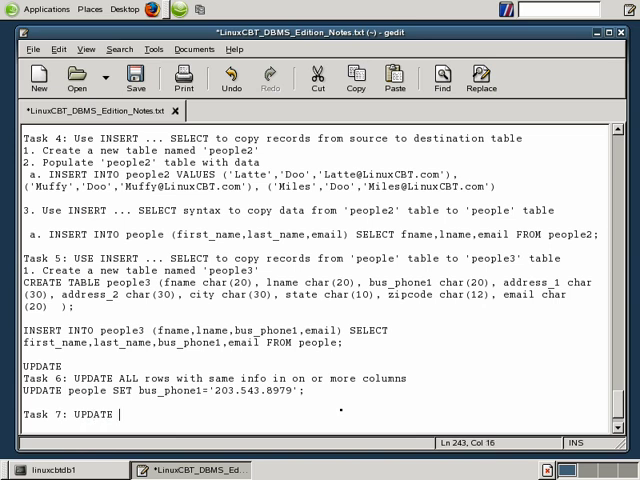
type("ALL rows")
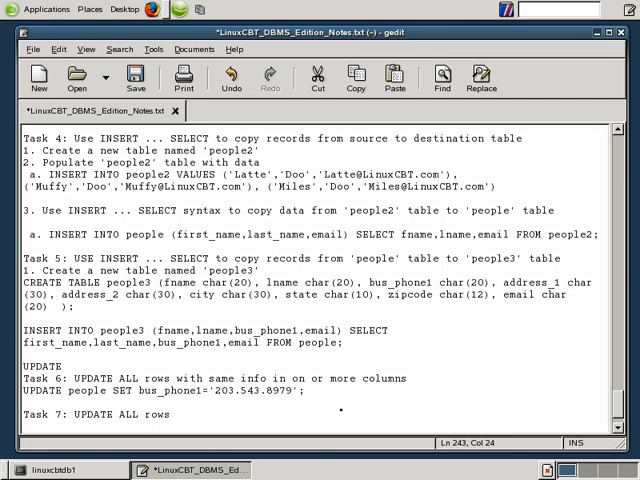
type("that m")
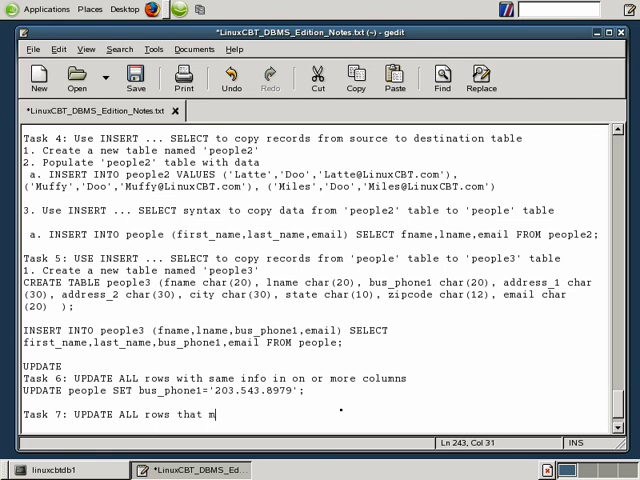
type("tch a")
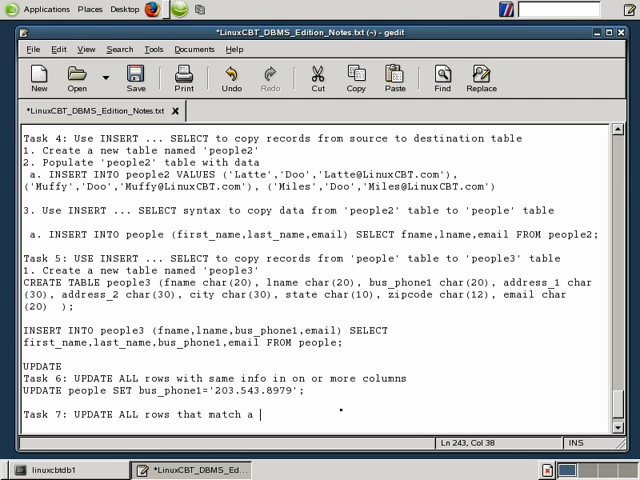
type("spei")
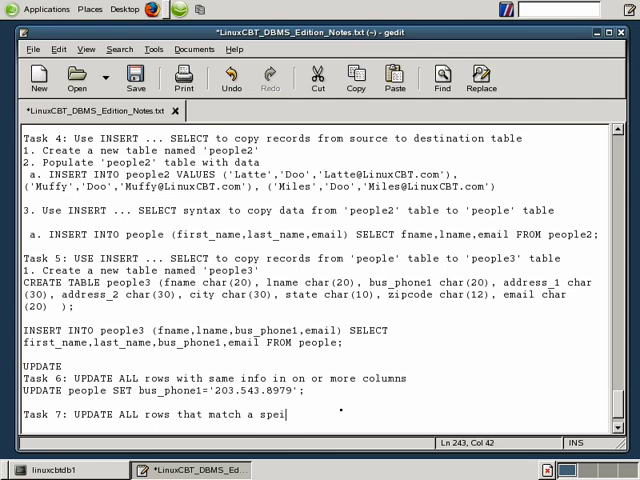
type("fic")
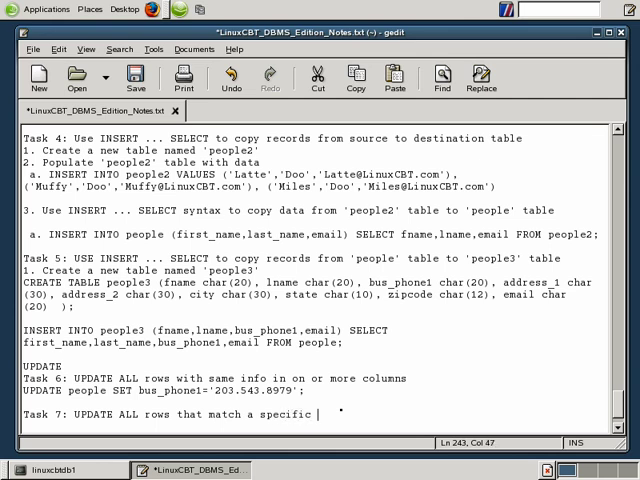
type("criteria")
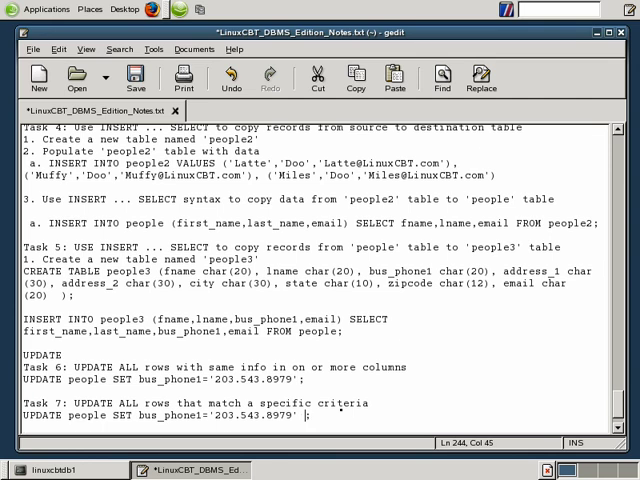
type("WHERE")
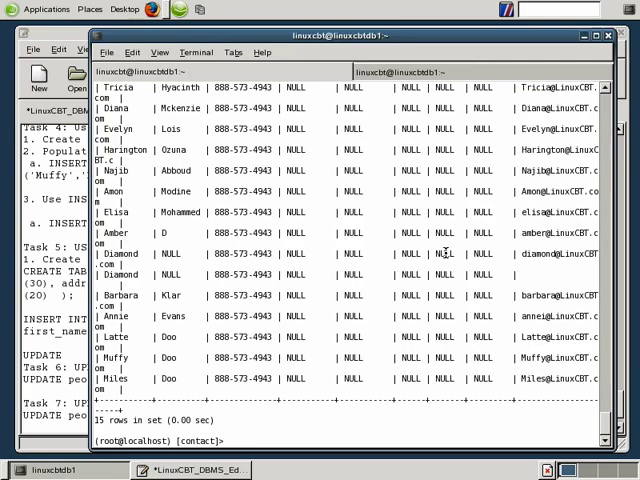
Step: Run show tables, select * from people and describe people to see its columns and email key
type("s")
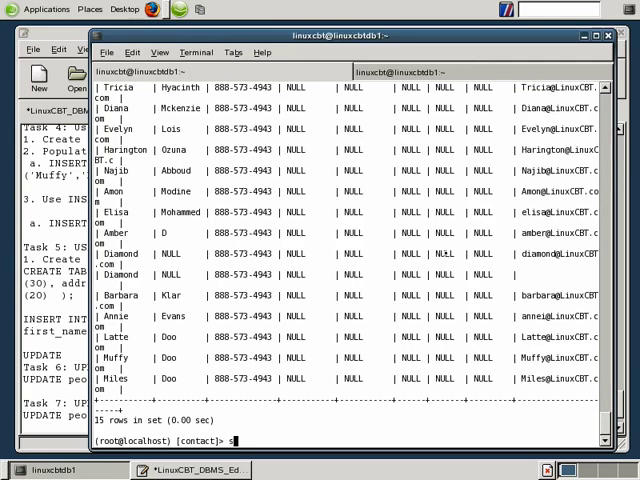
type("show tables;")
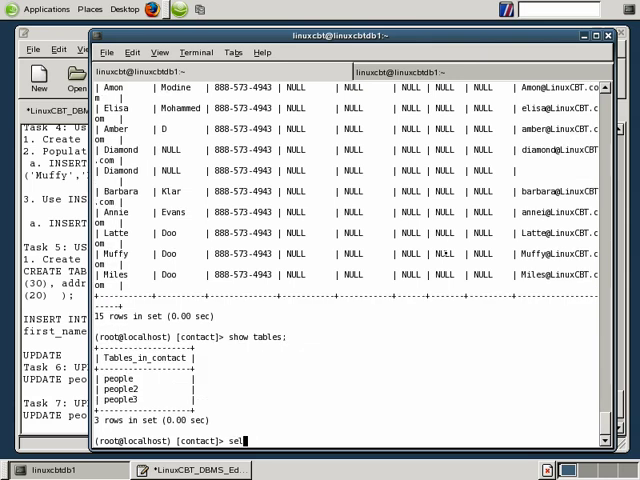
type("elect * from people;")
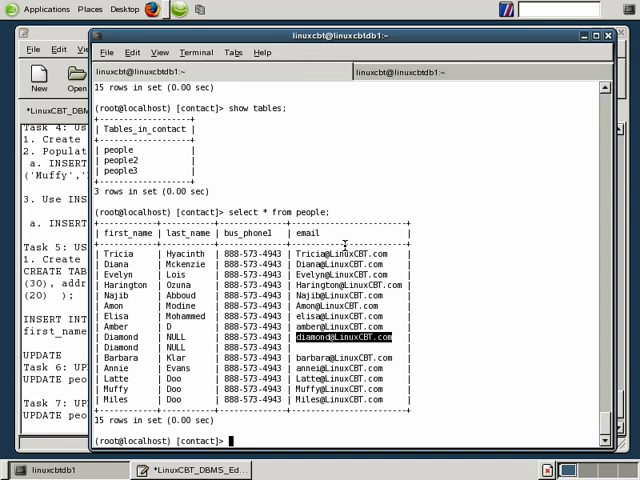
type("descri")
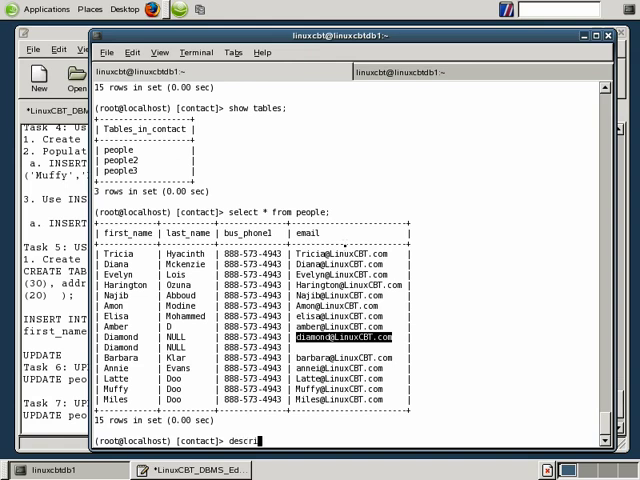
type("be people;")
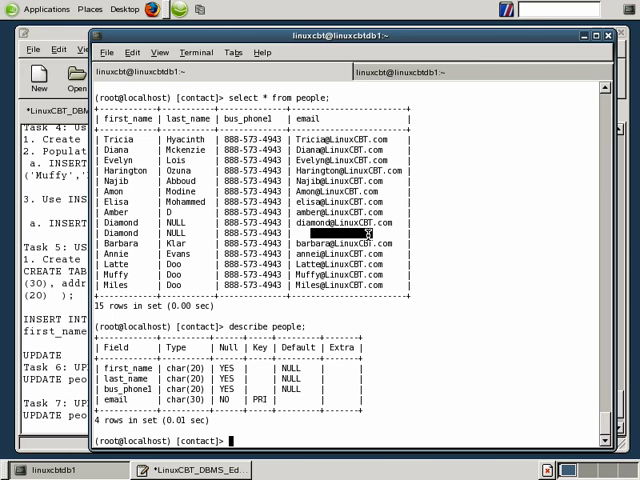
mouse_move(64, 448)
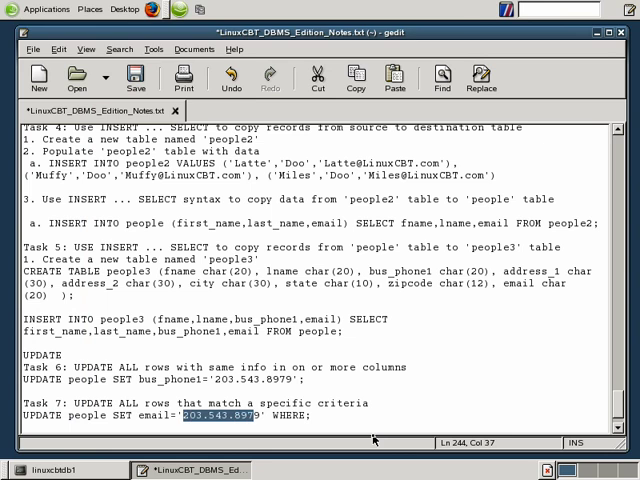
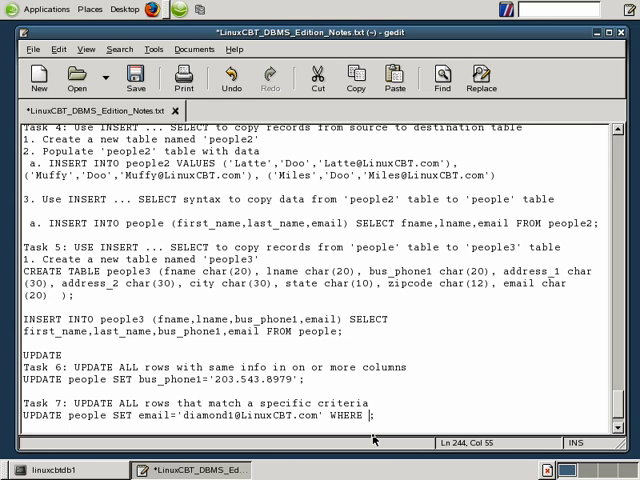
type("email='';")
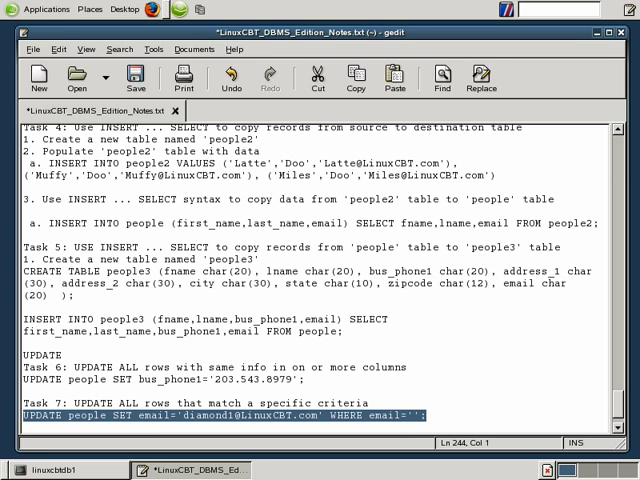
mouse_move(180, 404)
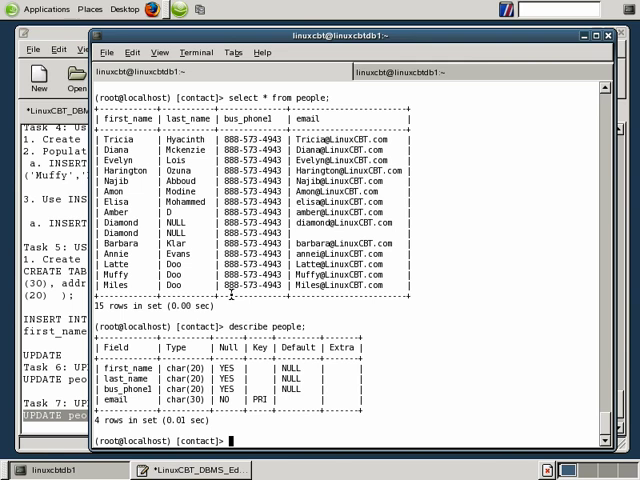
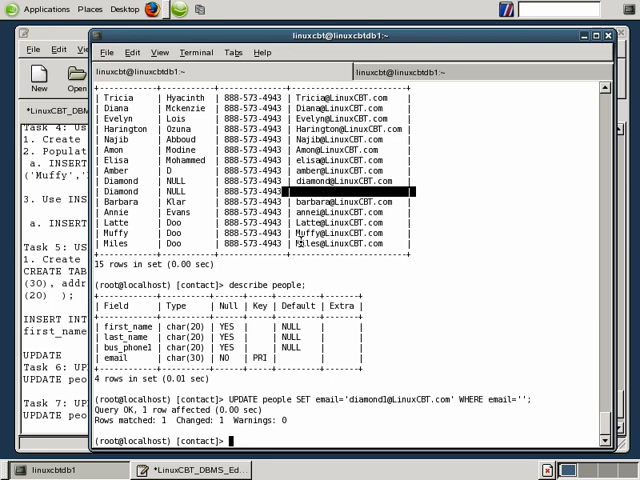
type("describe people;")
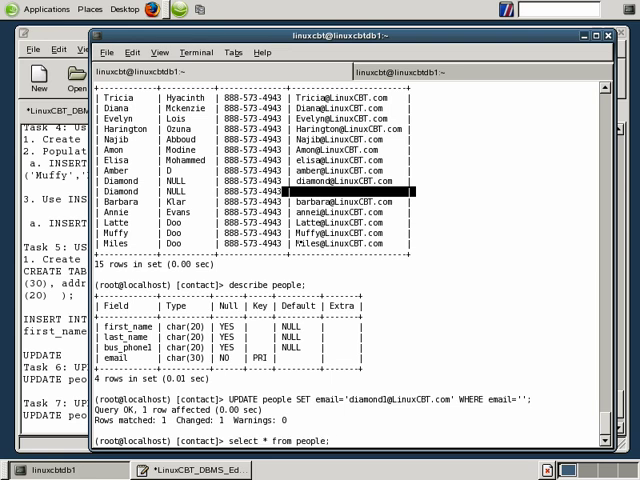
Step: Query the rows WHERE first_name='Diamond' to confirm the new email
type("WHERE")
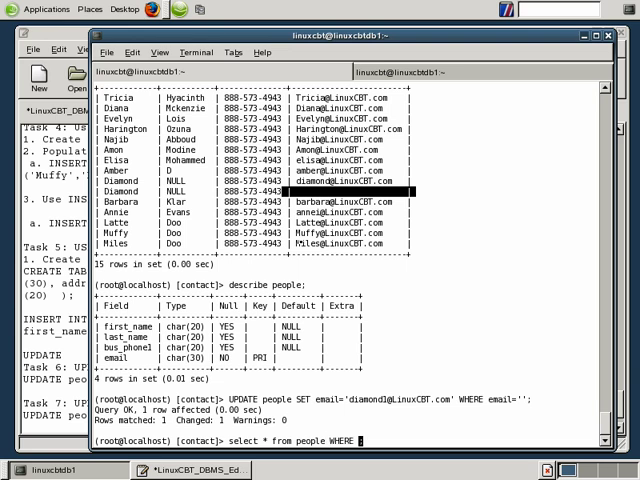
type("f")
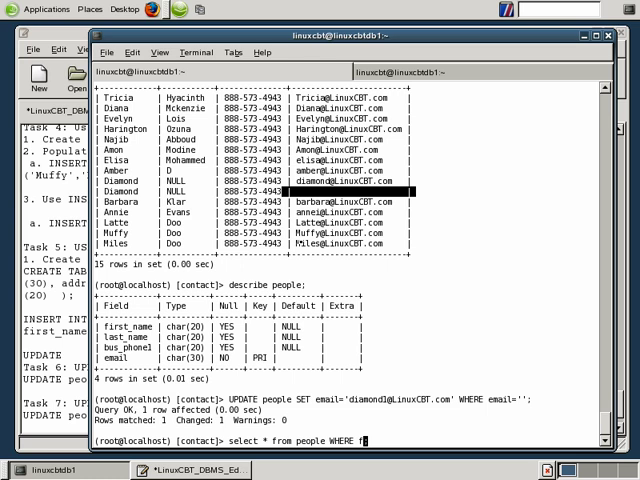
type("irst_name")
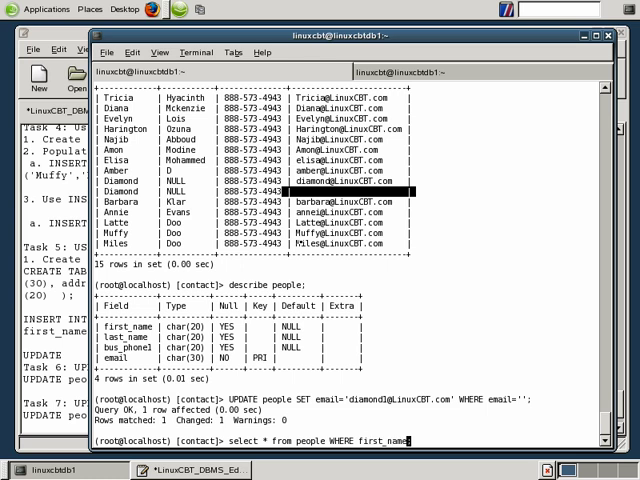
type("=")
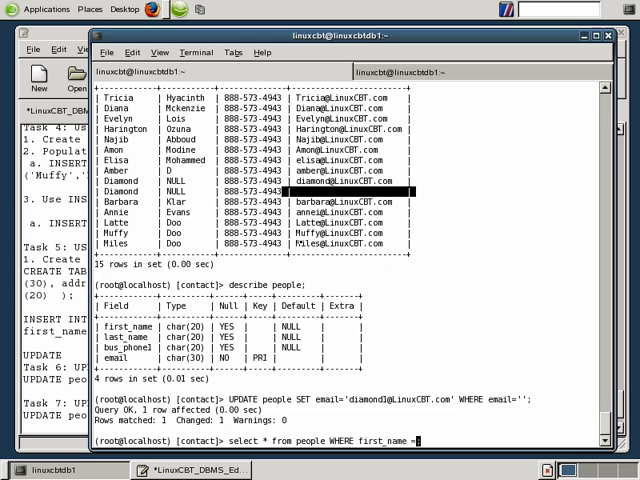
type("'")
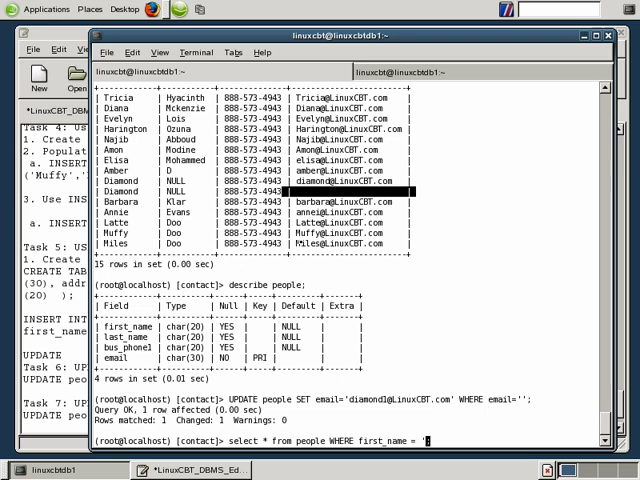
type("Diamond';")
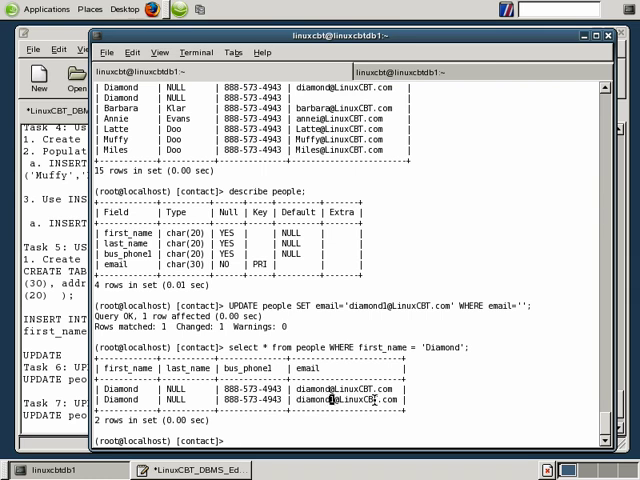
Step: List every row with select * from people
type("s")
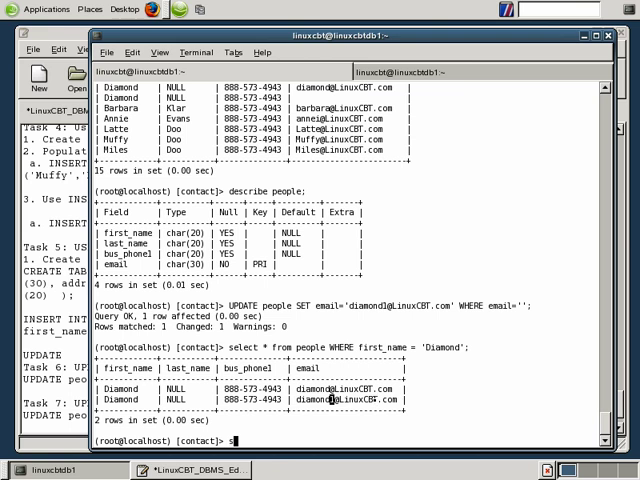
type("elect * from p")
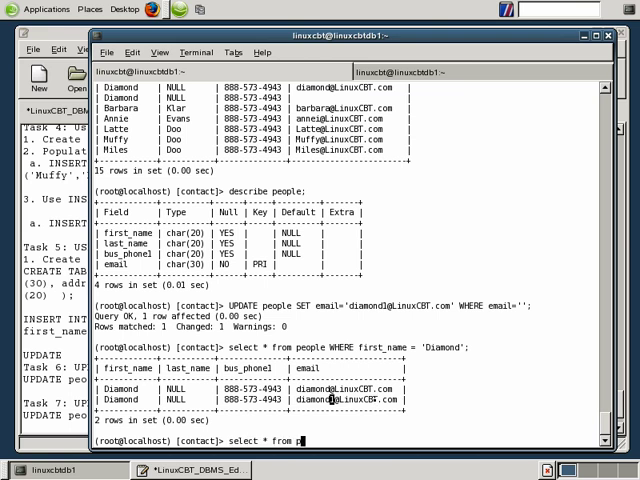
key("Return")
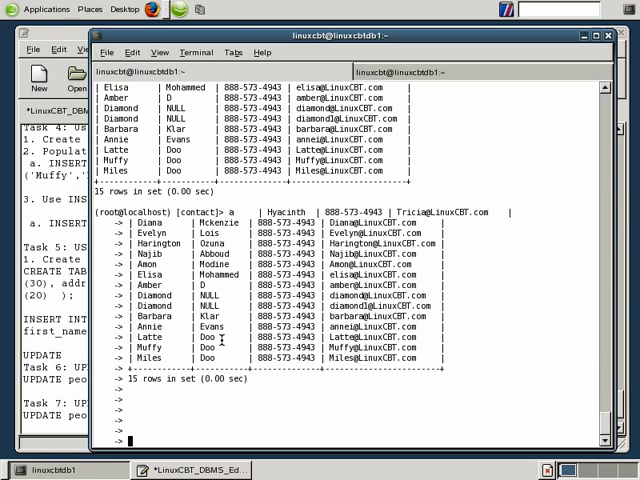
Step: Abort the broken continuation with quit and begin a fresh select * from statement
type("quit")
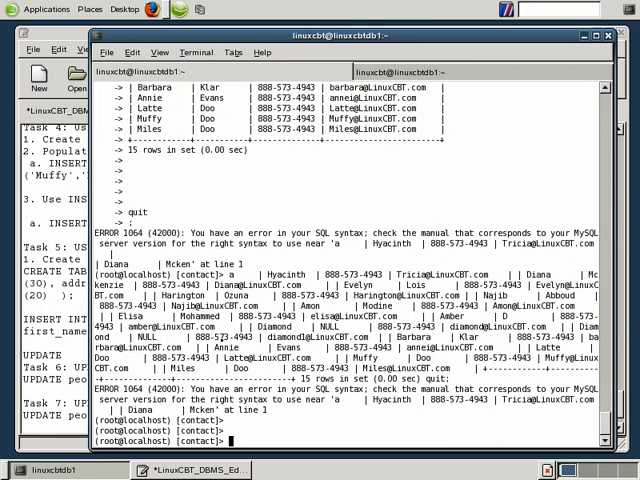
type("sle")
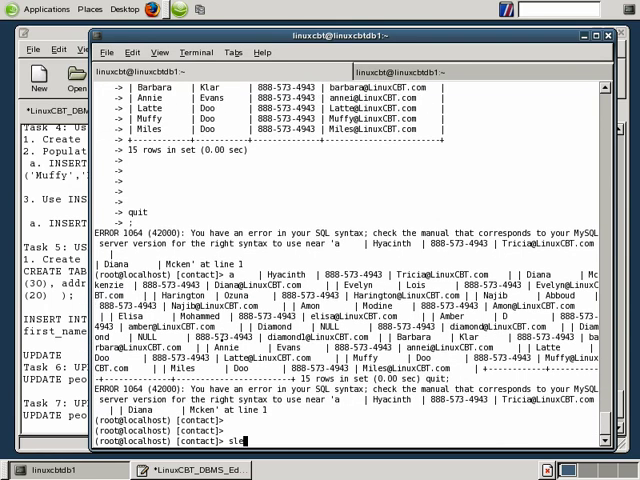
type("select * f")
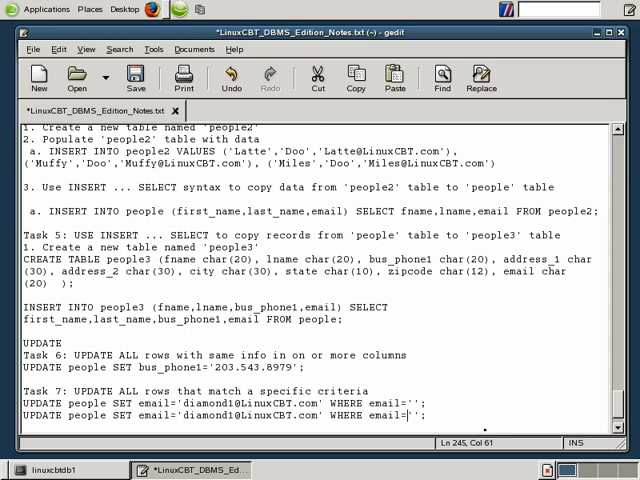
Step: Rewrite the UPDATE line to SET last_name='Doo' WHERE first_name='Diamond'
double_click(384, 416)
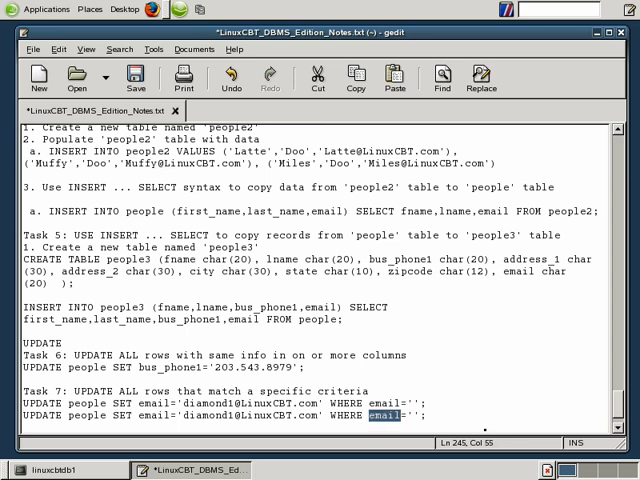
type("first")
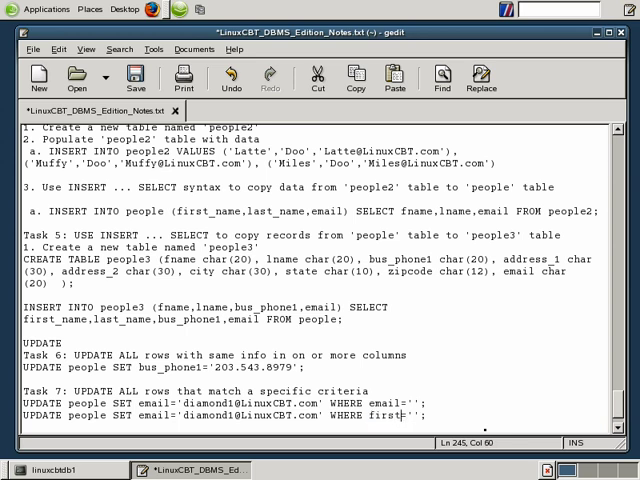
type("_name='D'")
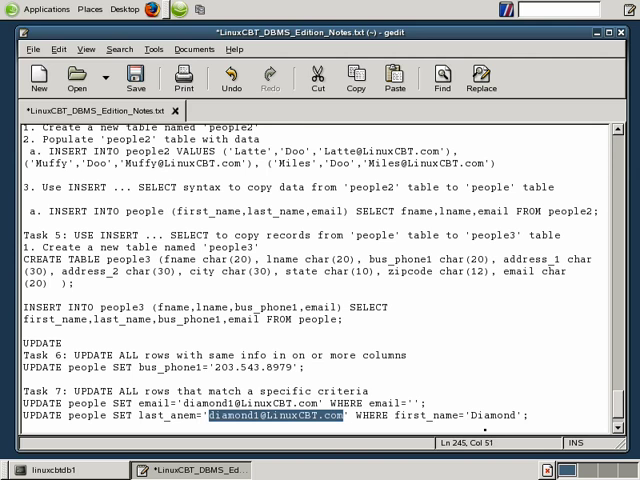
type("Doo")
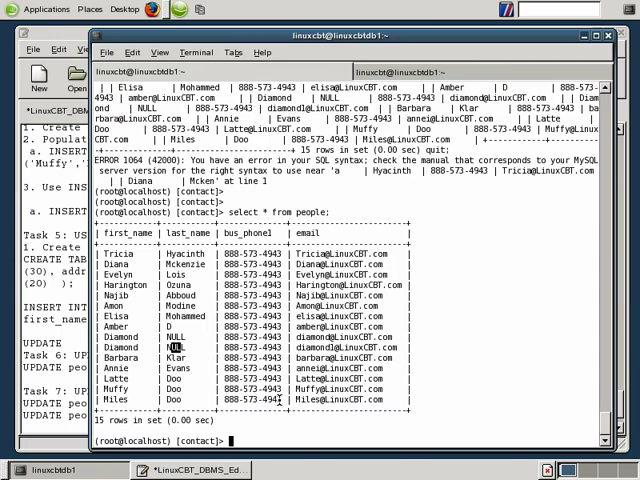
Step: Run UPDATE setting last_name='Doo' for first_name 'Diamond' and list people, recalling it once more
type("UPDATE people SET last_name='Doo' WHERE first_name='Diamond';")
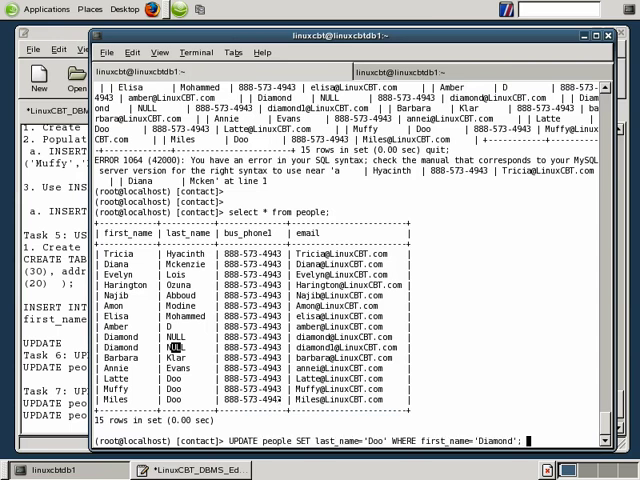
type("select * from people;")
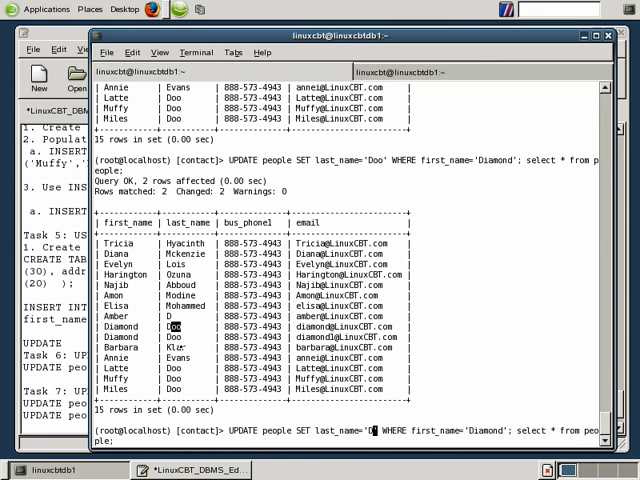
key("Return")
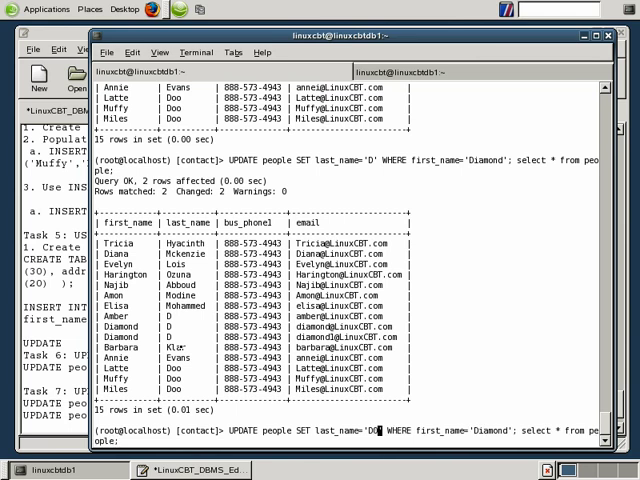
key("Return")
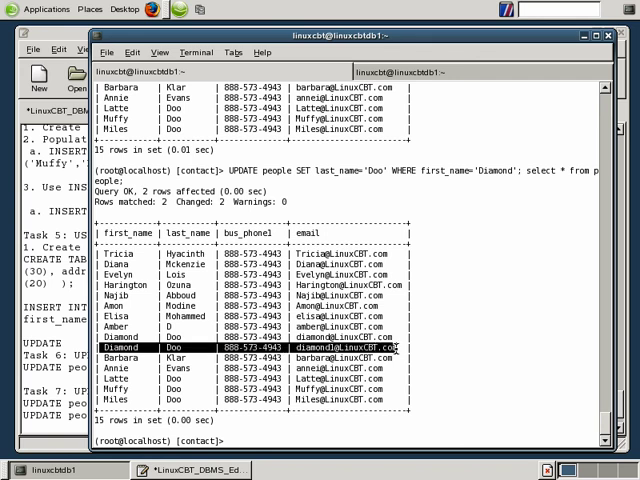
mouse_move(392, 348)
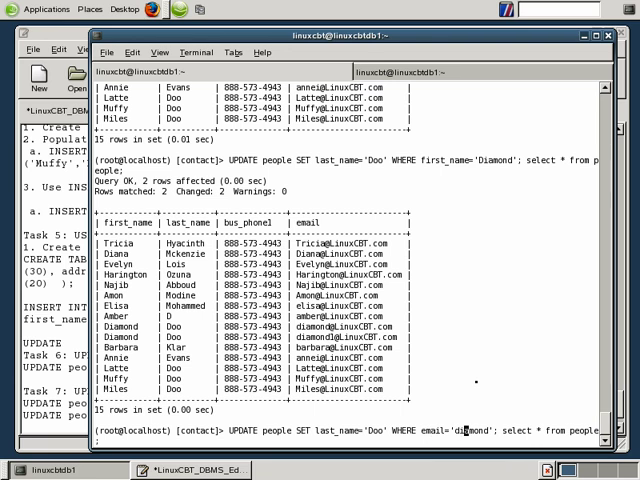
Step: Run the recalled update as SET last_name='Davis' WHERE email LIKE 'diamond1%' and list people
type("1%")
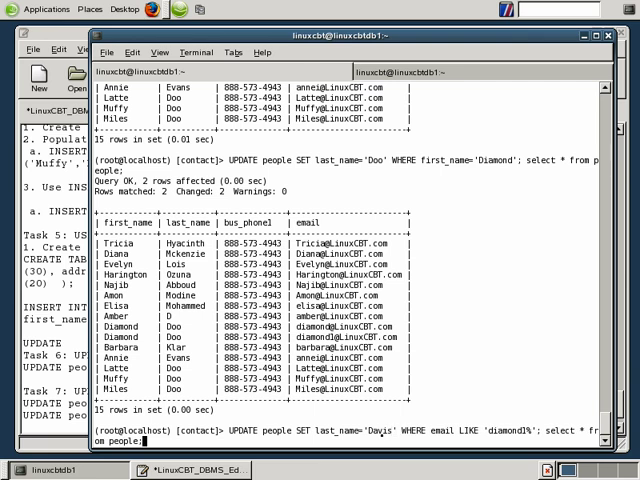
key("Return")
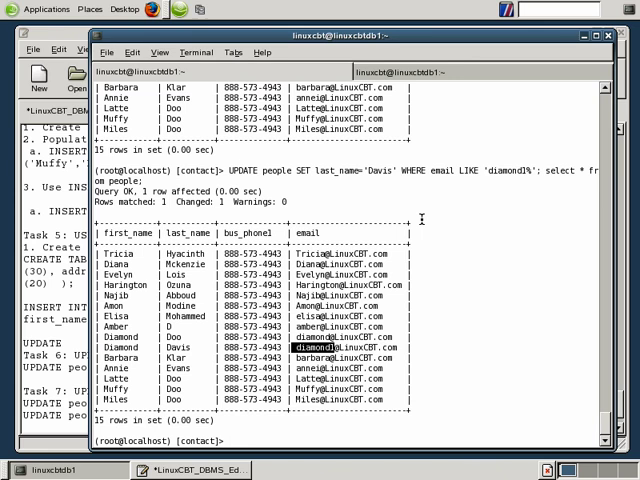
mouse_move(442, 220)
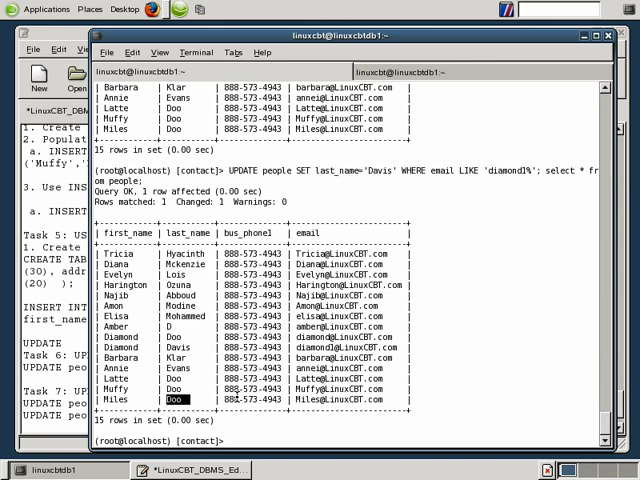
type("UPDAT")
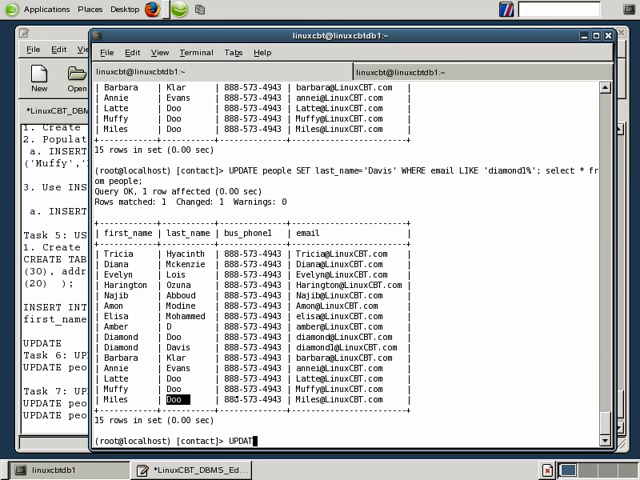
type("people SET")
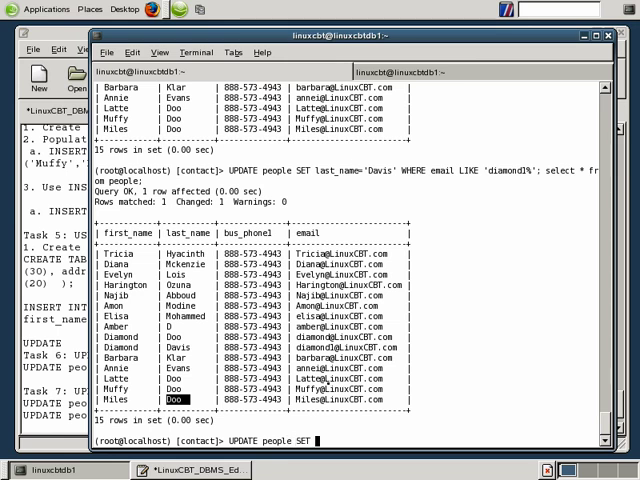
type("bus_")
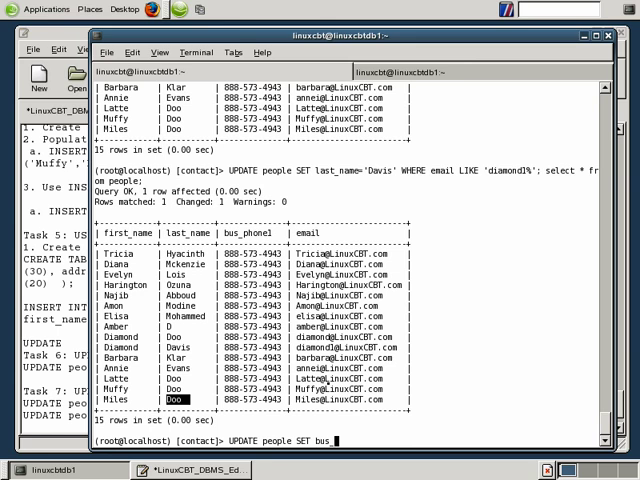
type("phone1")
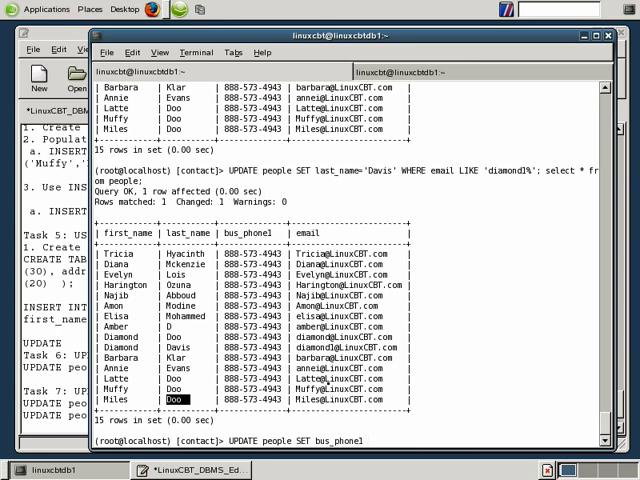
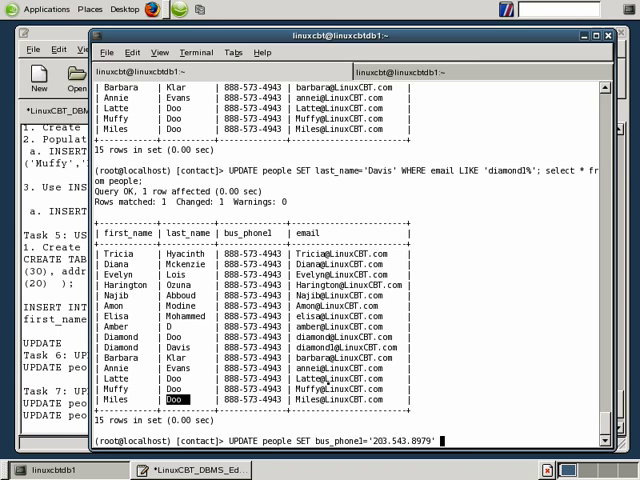
type("W")
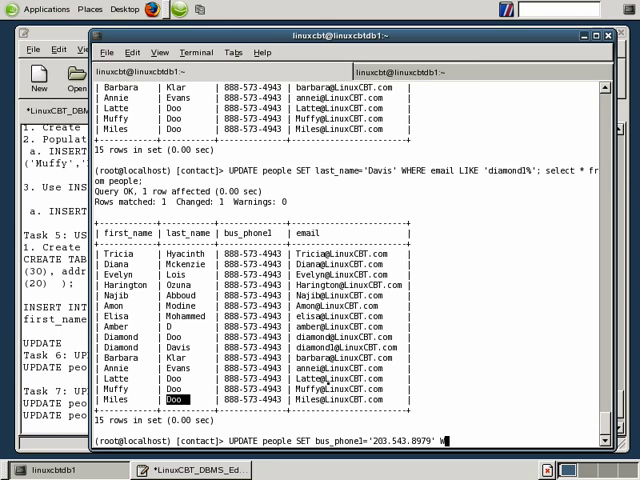
type("HERE")
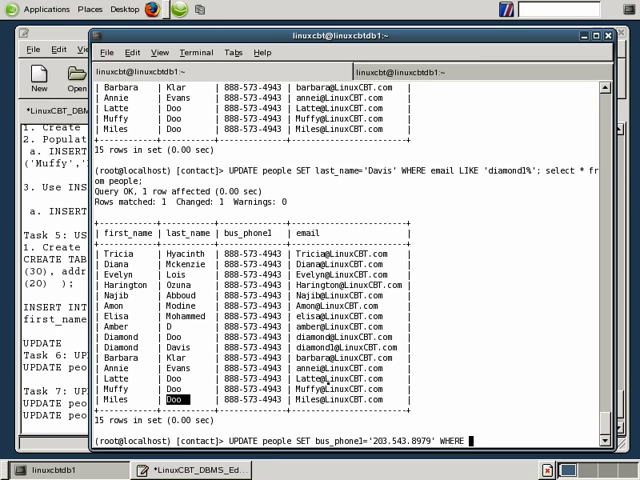
type("las")
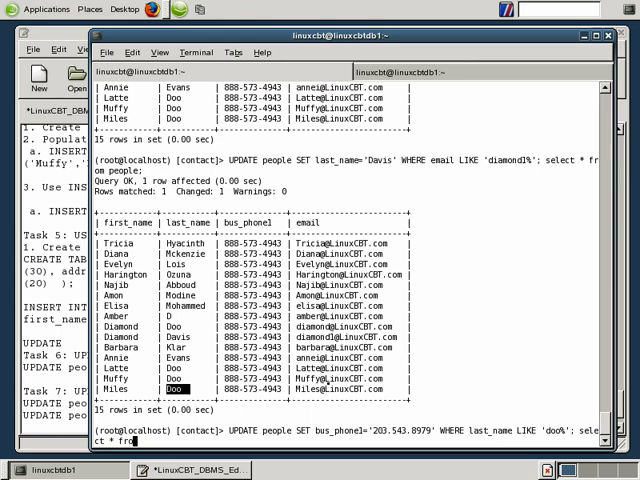
key("Return")
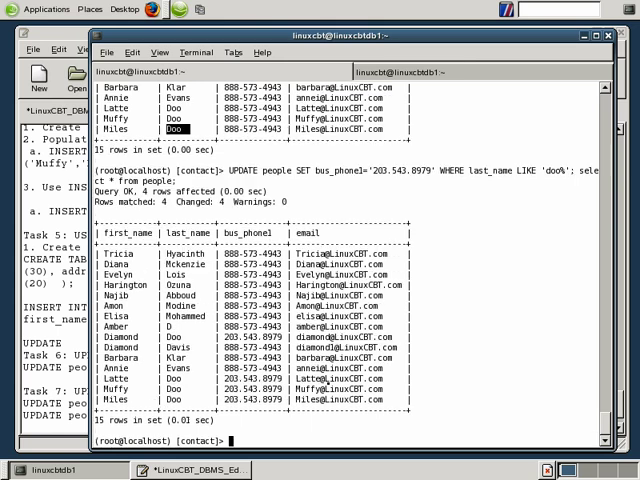